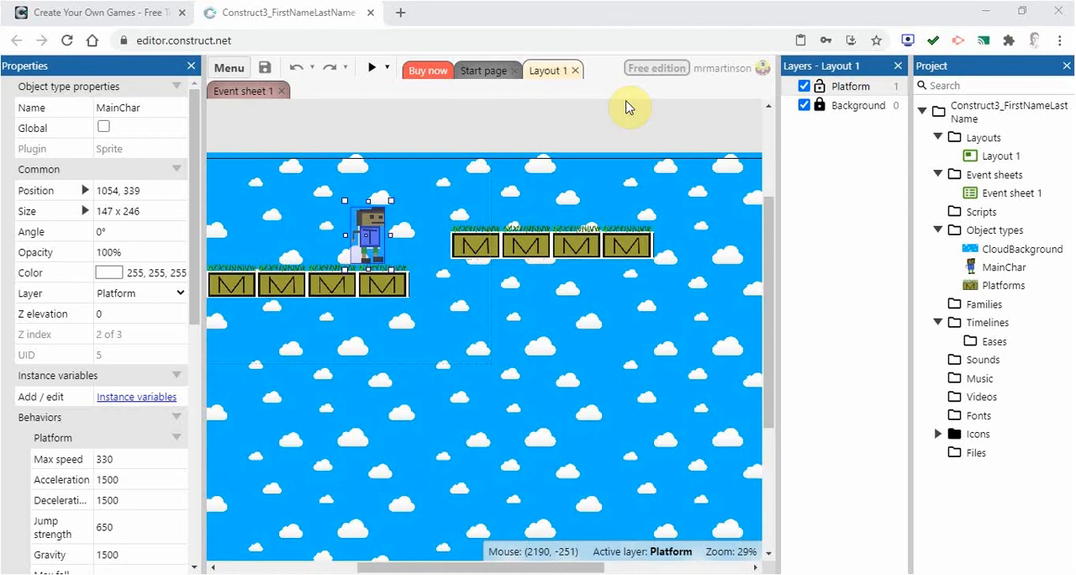
mouse_move(377, 259)
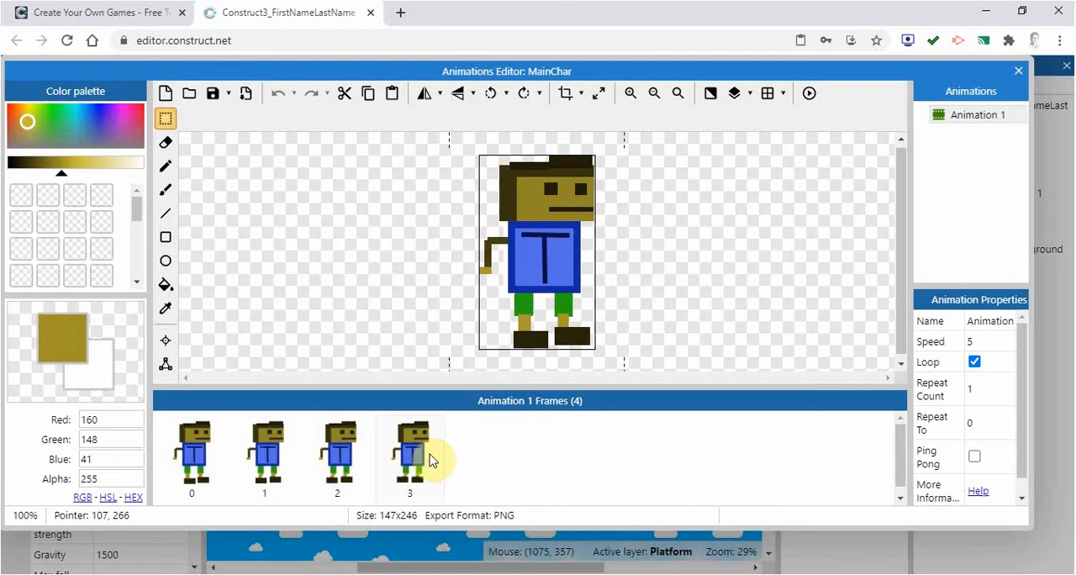
mouse_move(447, 456)
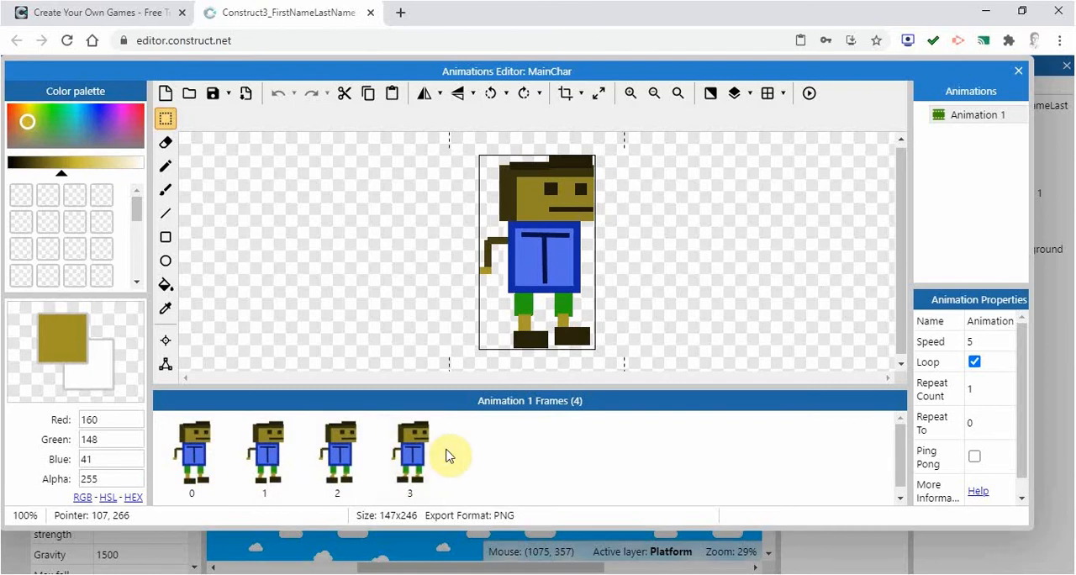
mouse_move(602, 447)
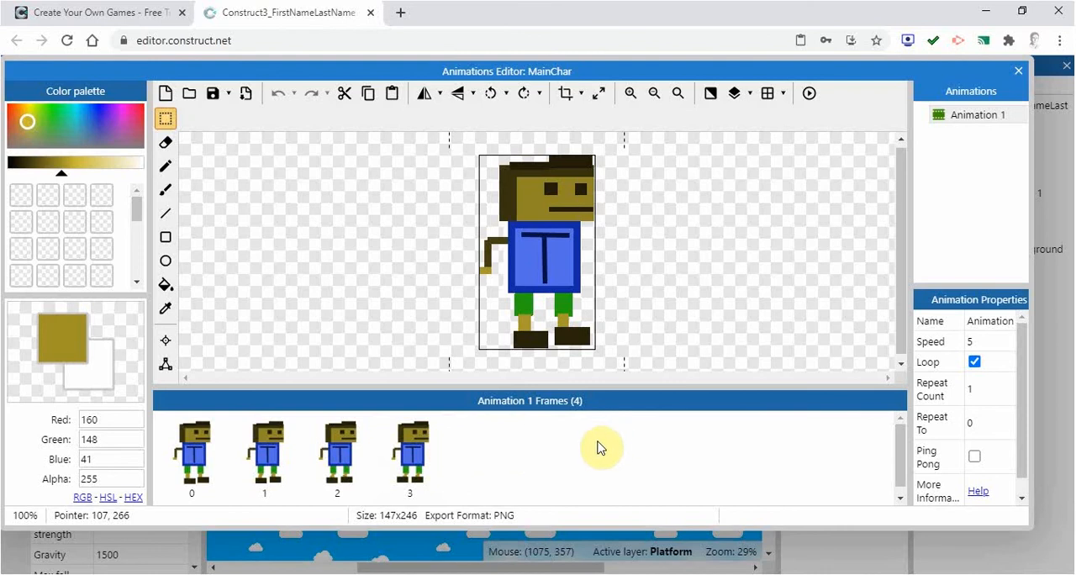
mouse_move(727, 370)
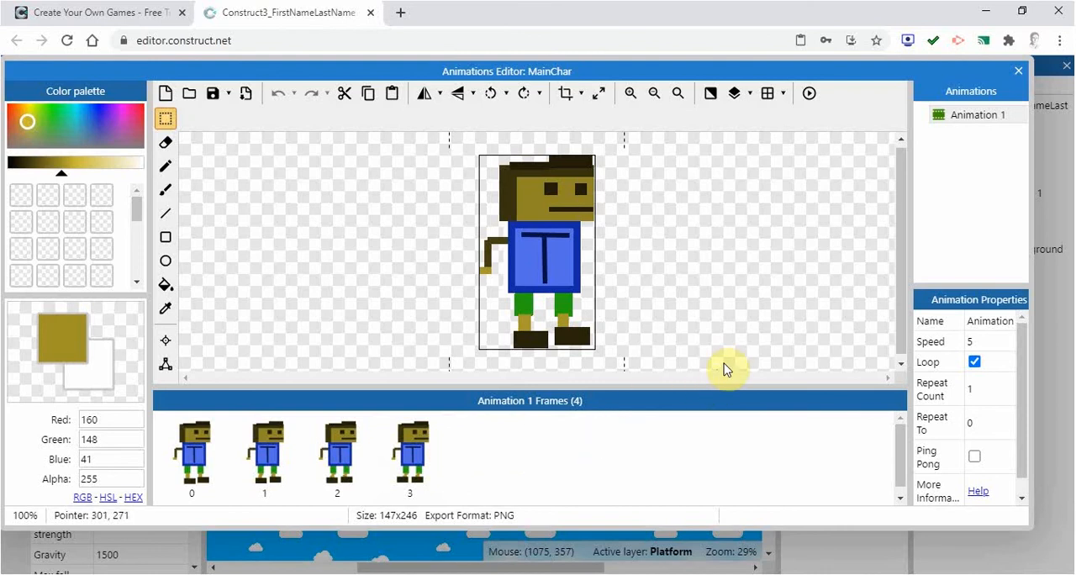
mouse_move(976, 116)
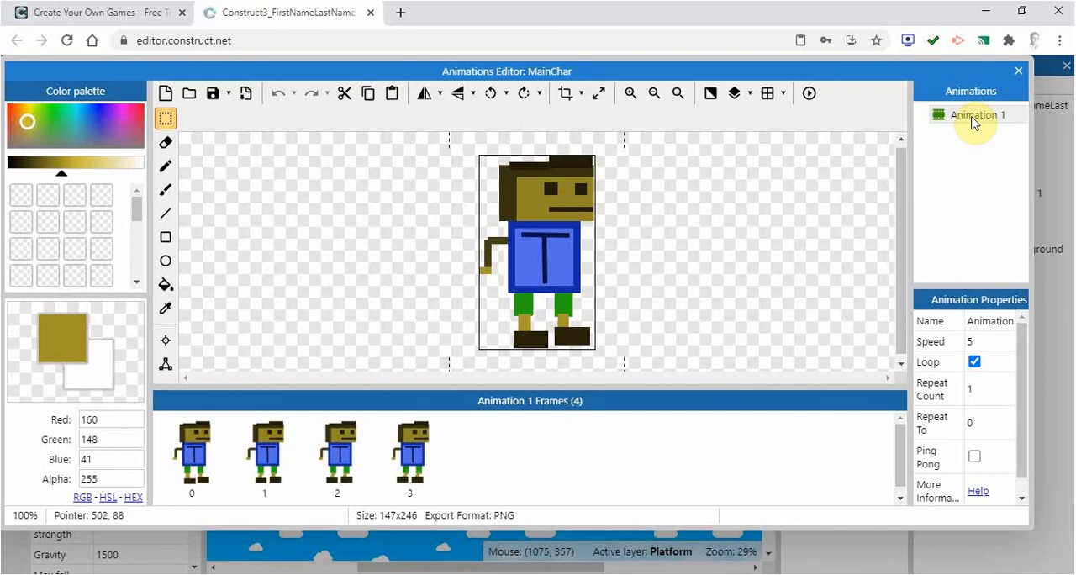
Rename MainChar's four-frame 'Animation 1' to 'Running' via its context menu
right_click(975, 114)
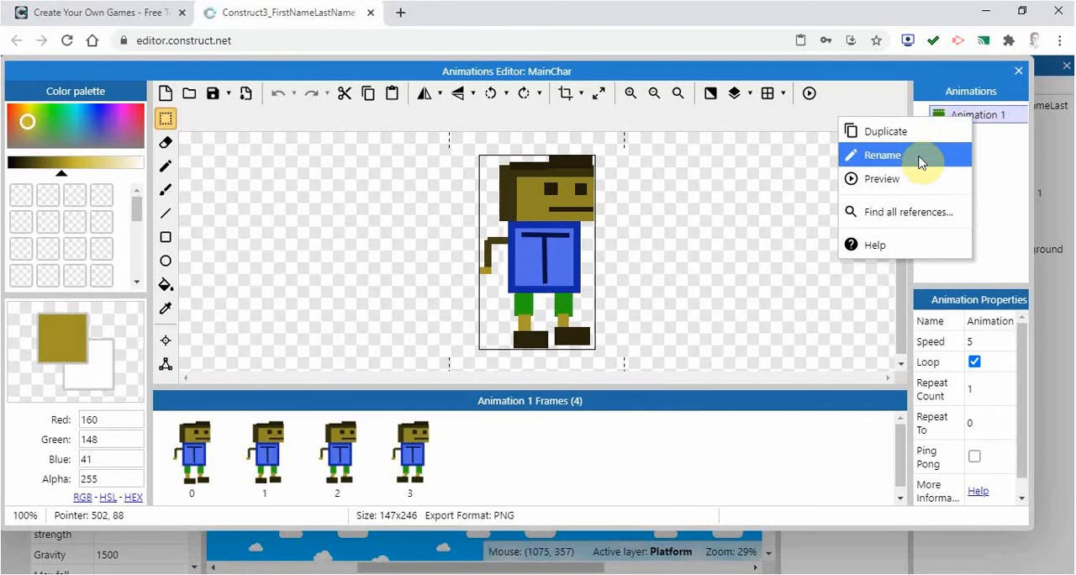
click(883, 155)
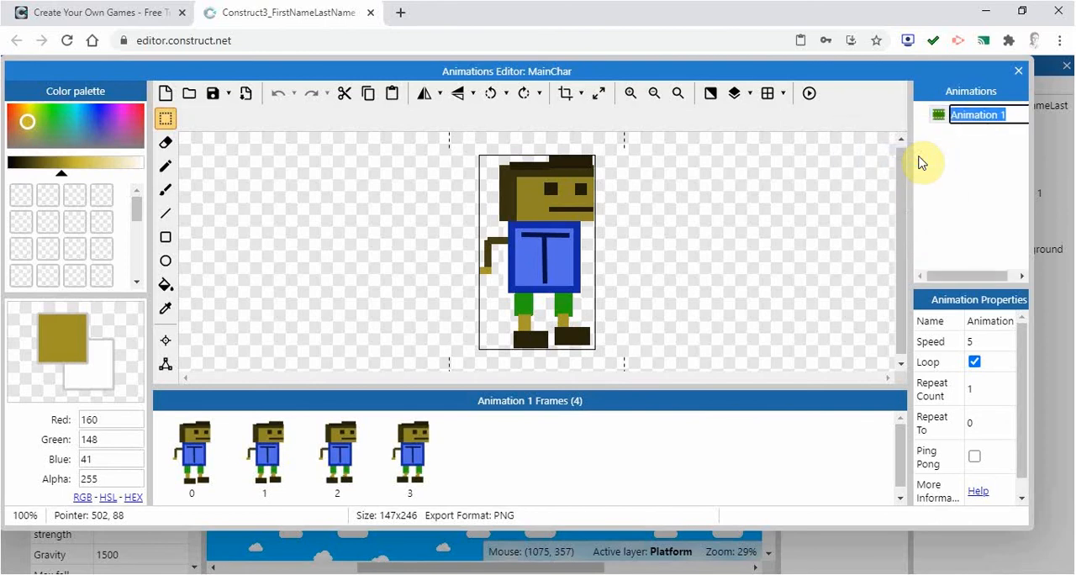
text(Running)
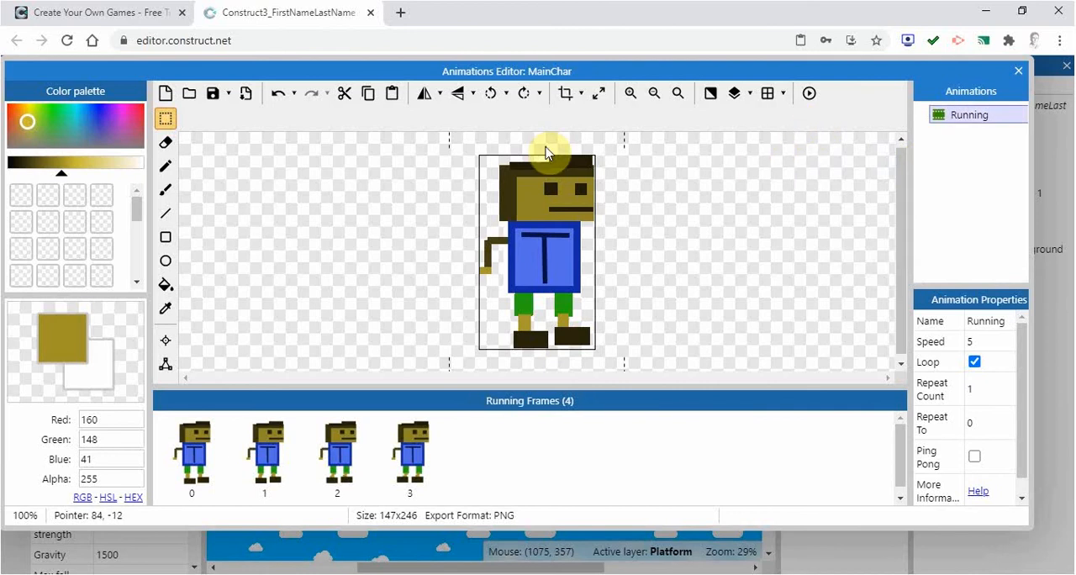
mouse_move(790, 175)
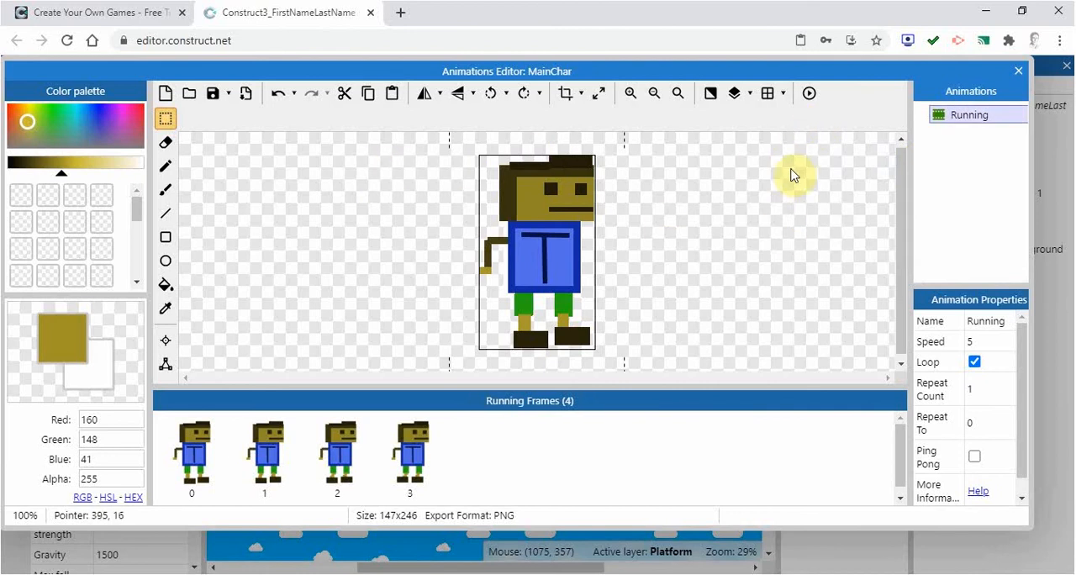
mouse_move(787, 184)
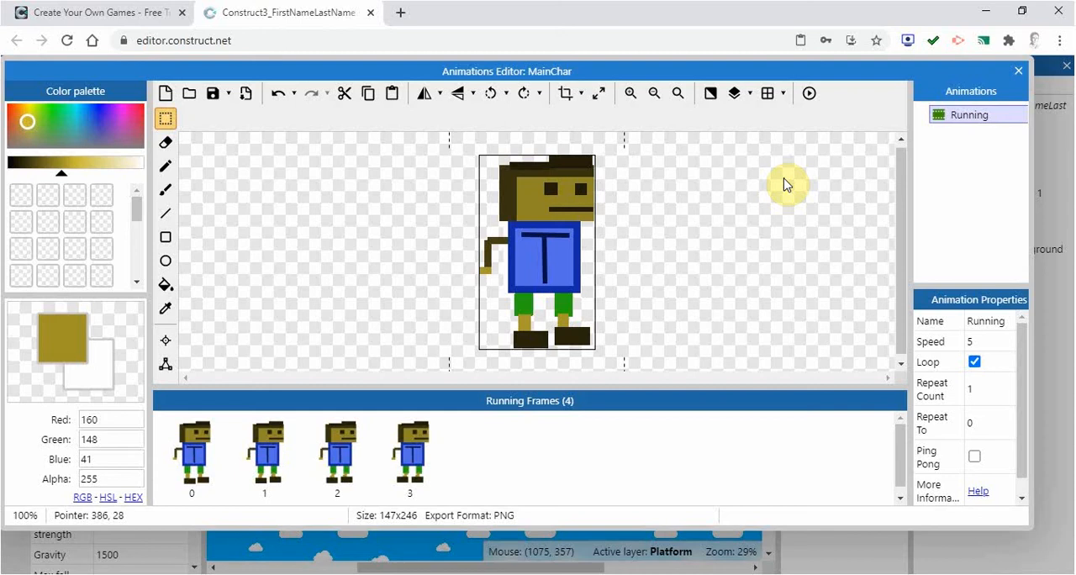
mouse_move(787, 185)
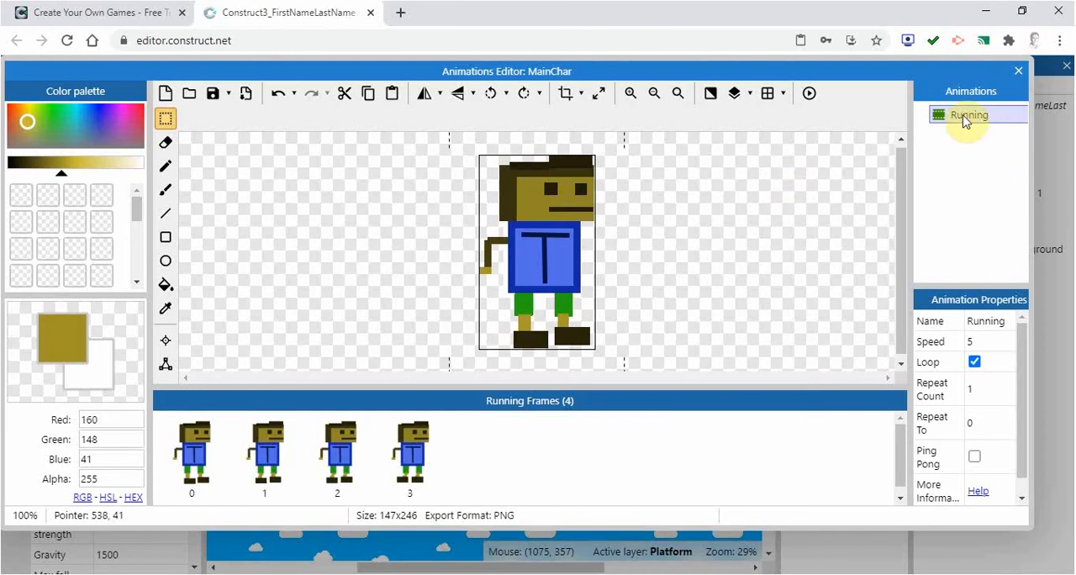
Add a second animation to MainChar and rename it 'Idle'
click(978, 133)
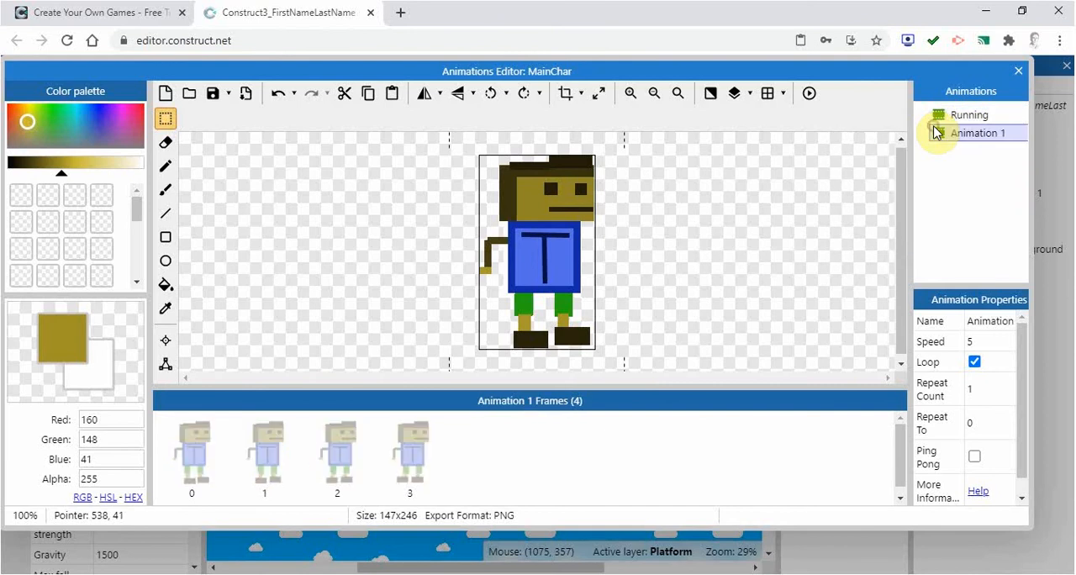
right_click(975, 133)
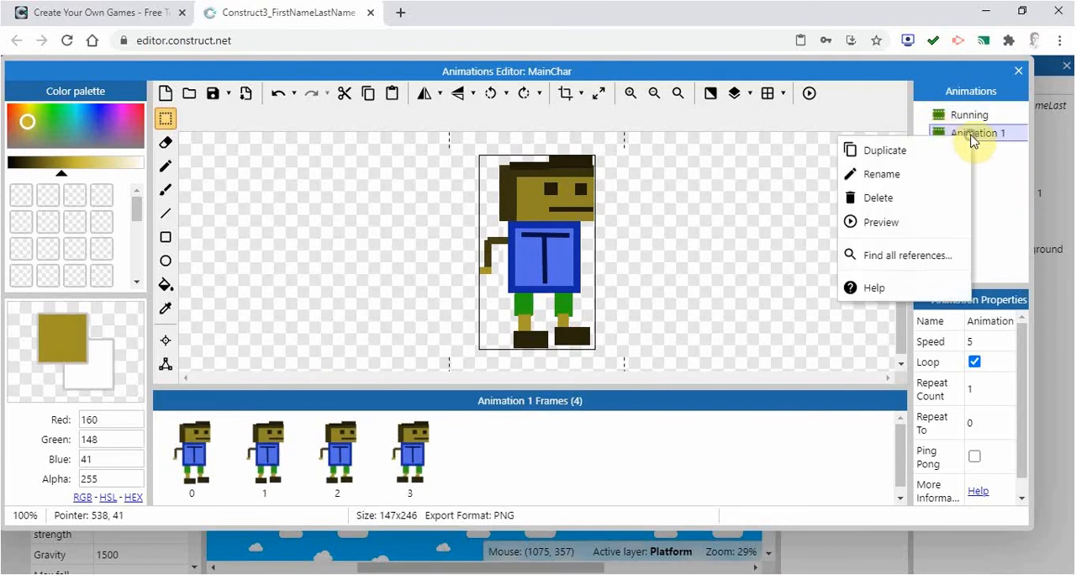
mouse_move(933, 175)
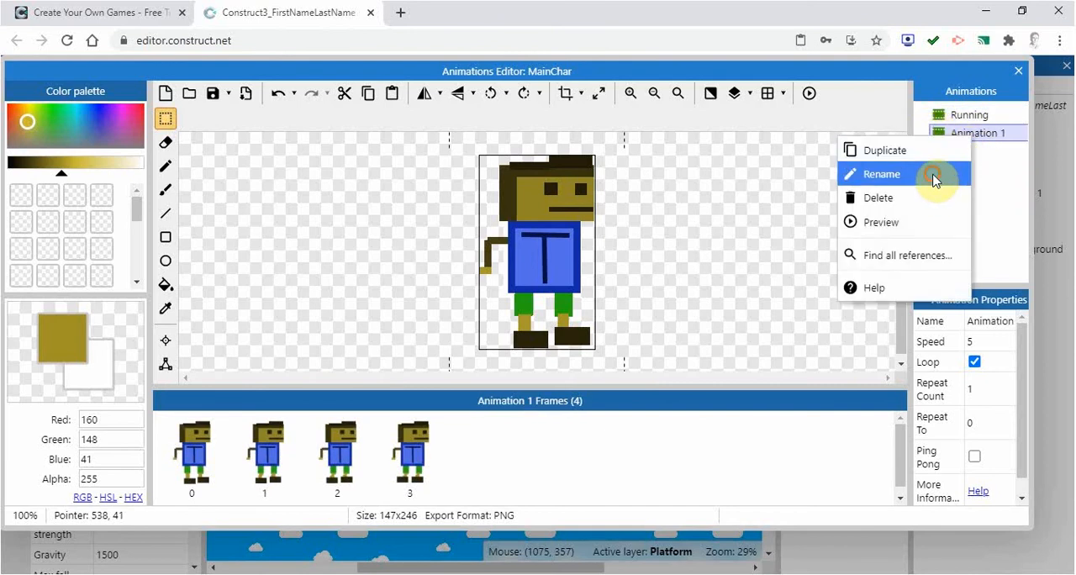
click(881, 175)
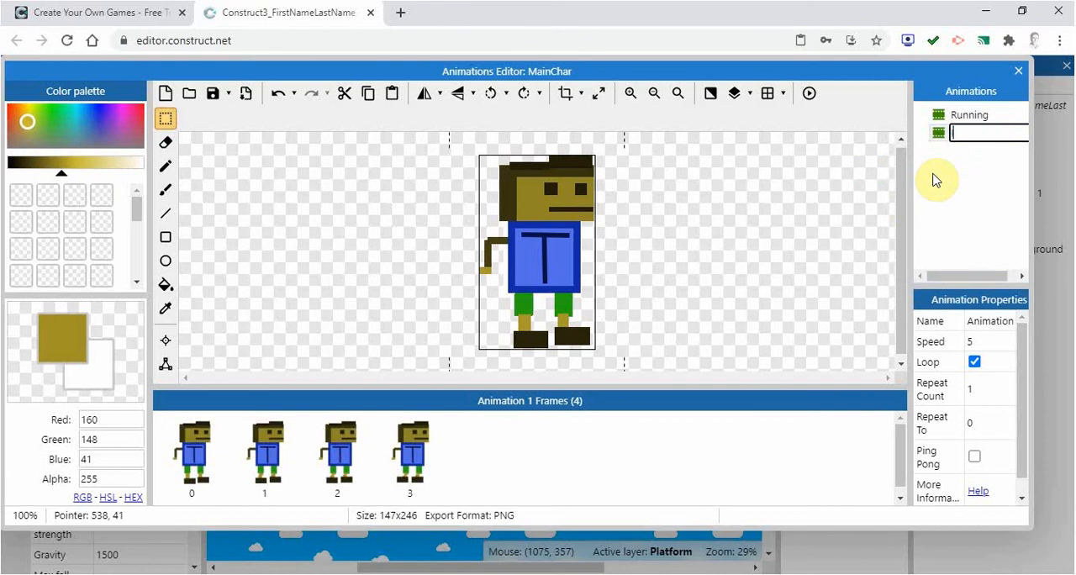
text(Idle)
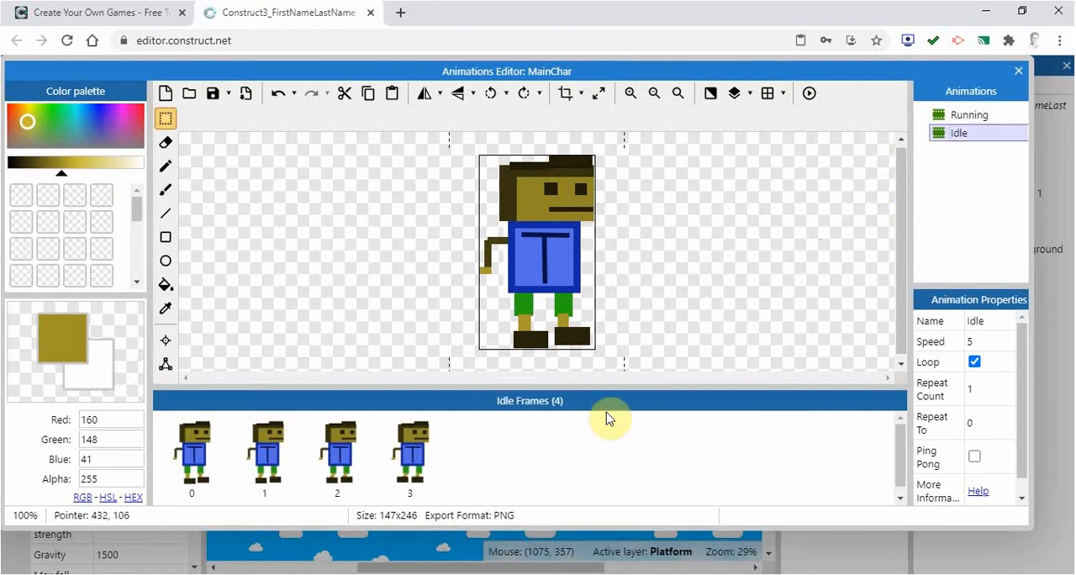
mouse_move(478, 418)
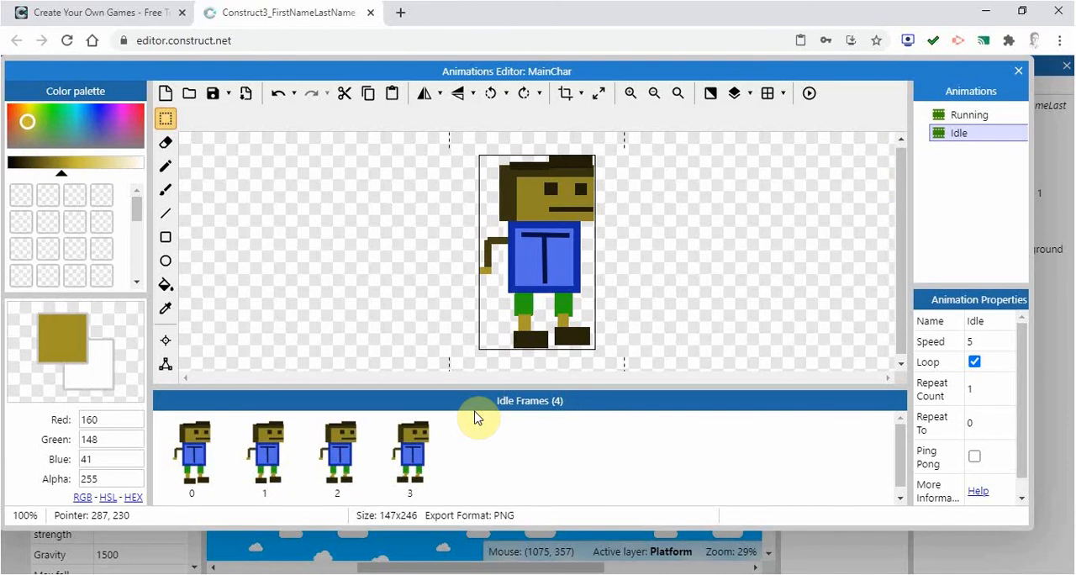
mouse_move(461, 455)
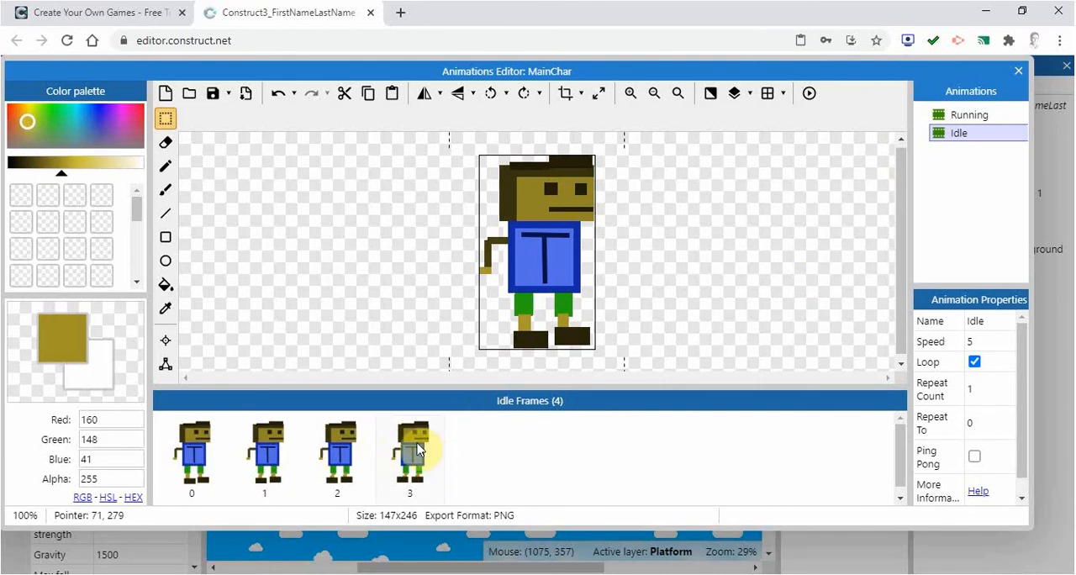
Delete Idle frames 3, 2 and 1 so only frame 0 remains
right_click(411, 454)
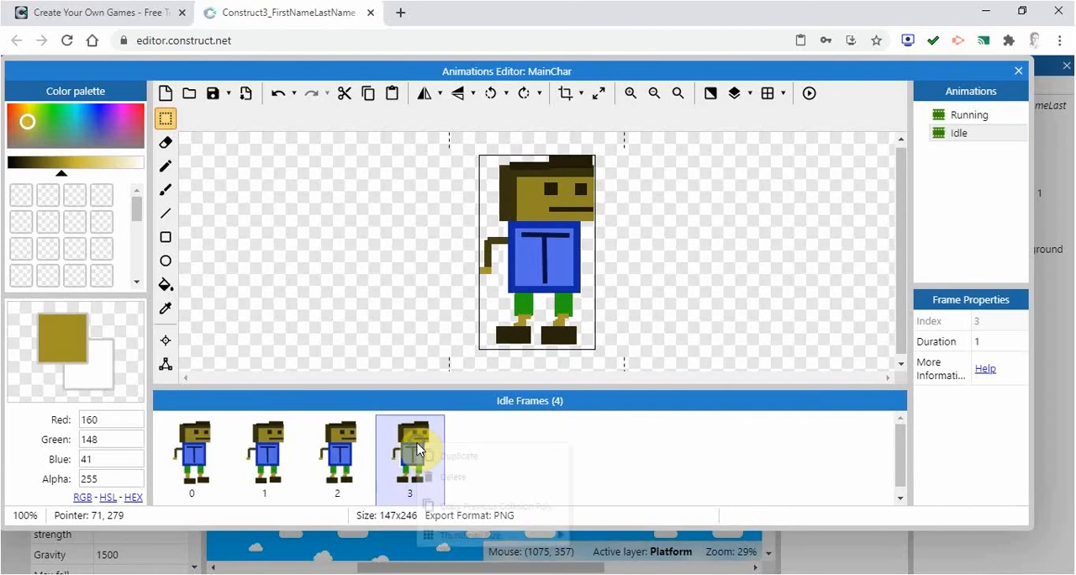
click(452, 478)
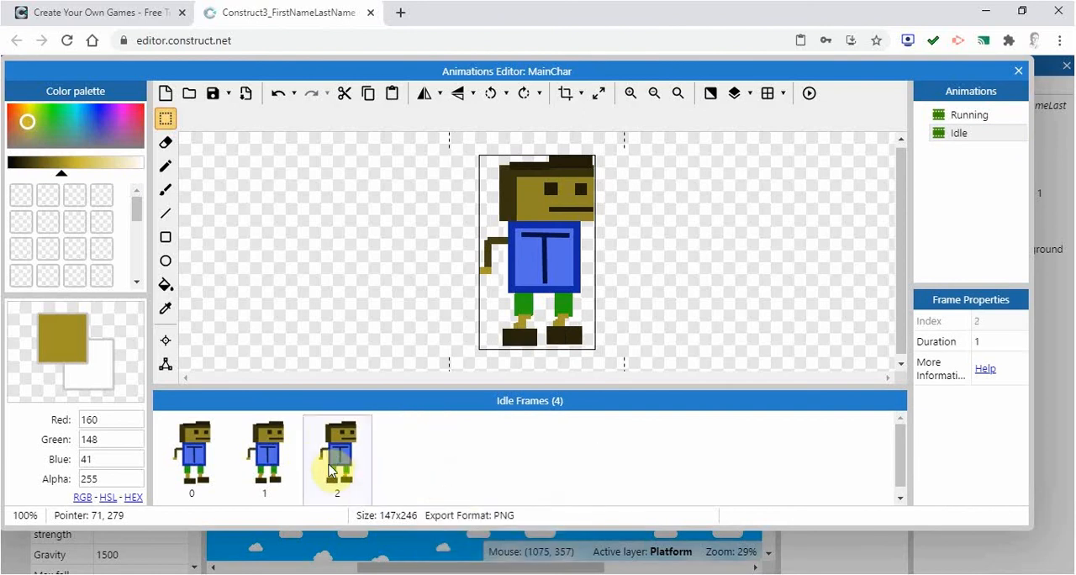
right_click(336, 458)
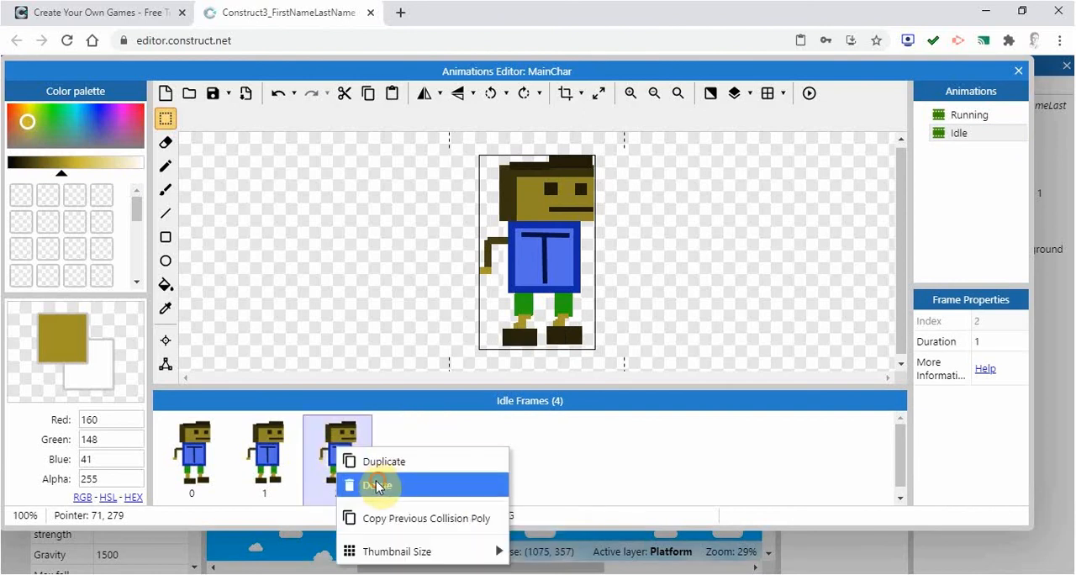
click(376, 484)
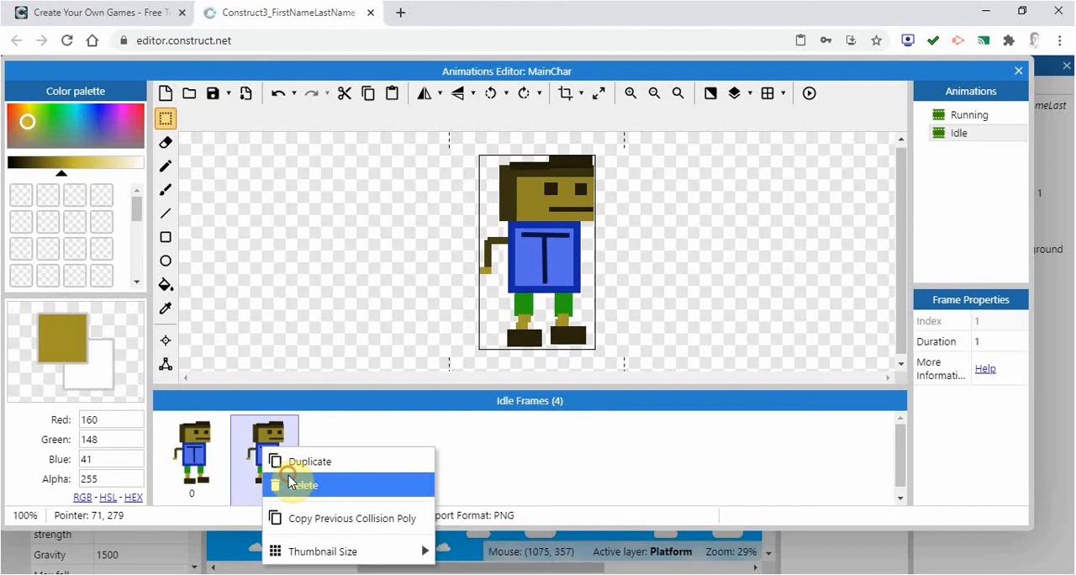
click(303, 485)
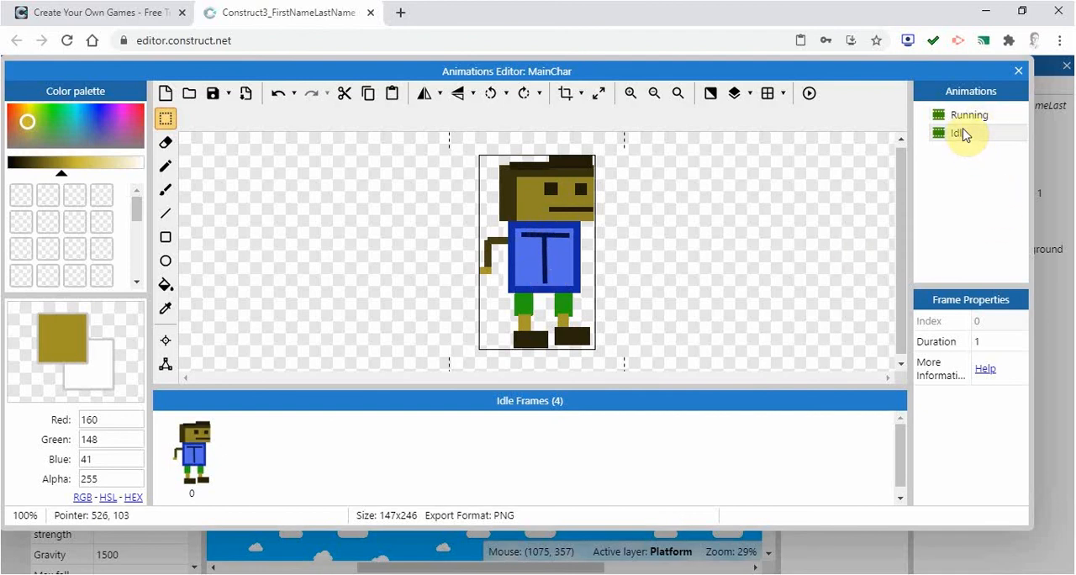
Duplicate the Idle animation and rename the one-frame copy 'Jumping'
click(958, 133)
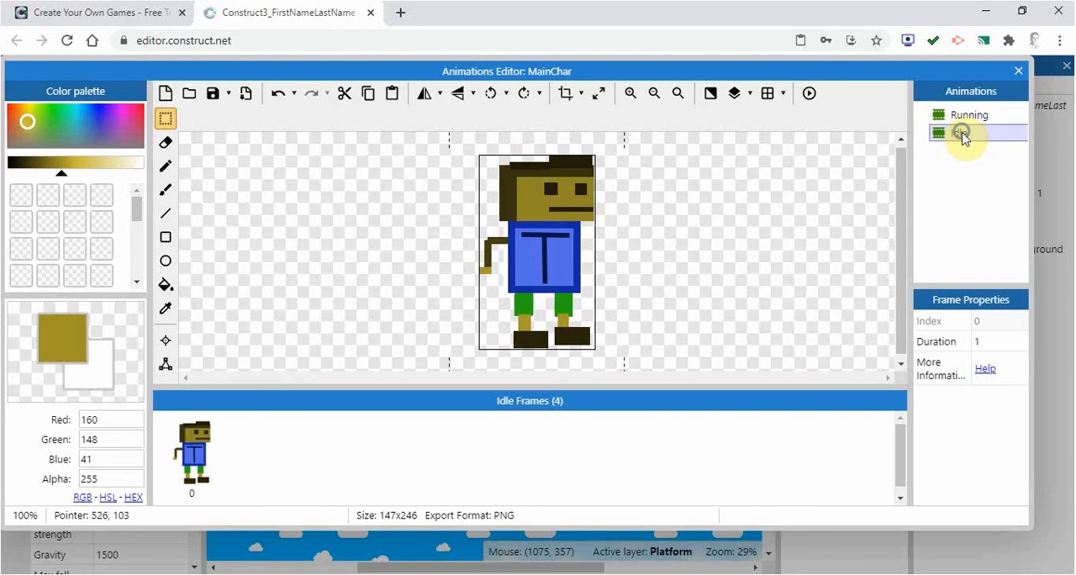
right_click(967, 133)
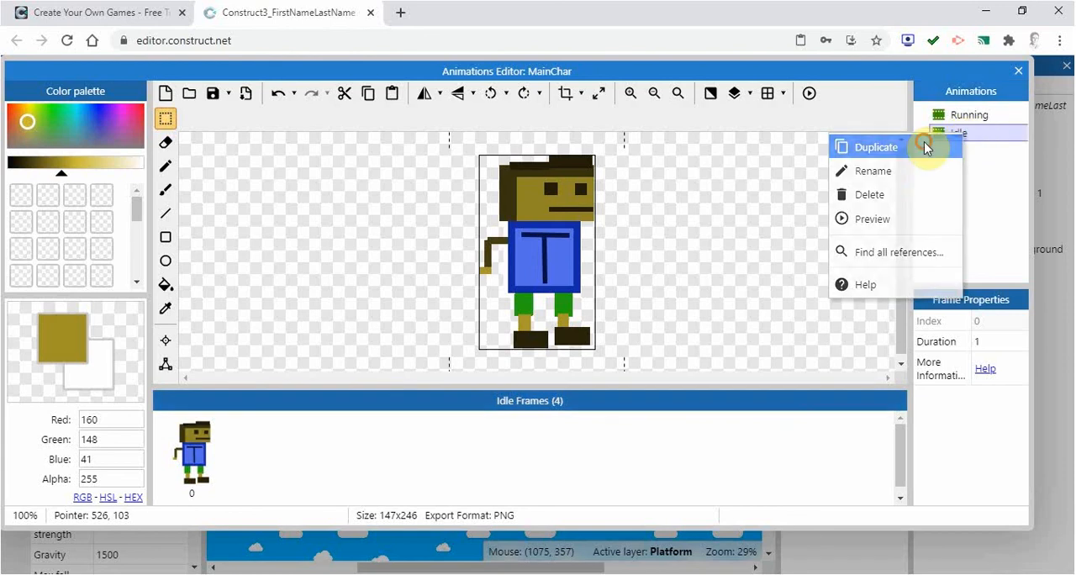
click(878, 148)
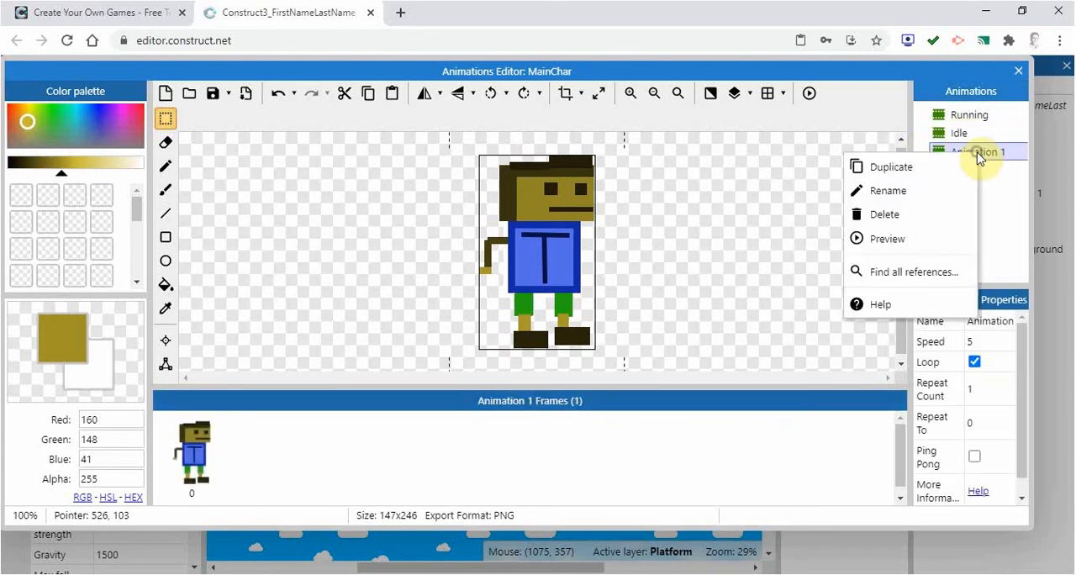
click(888, 190)
text(Jumping)
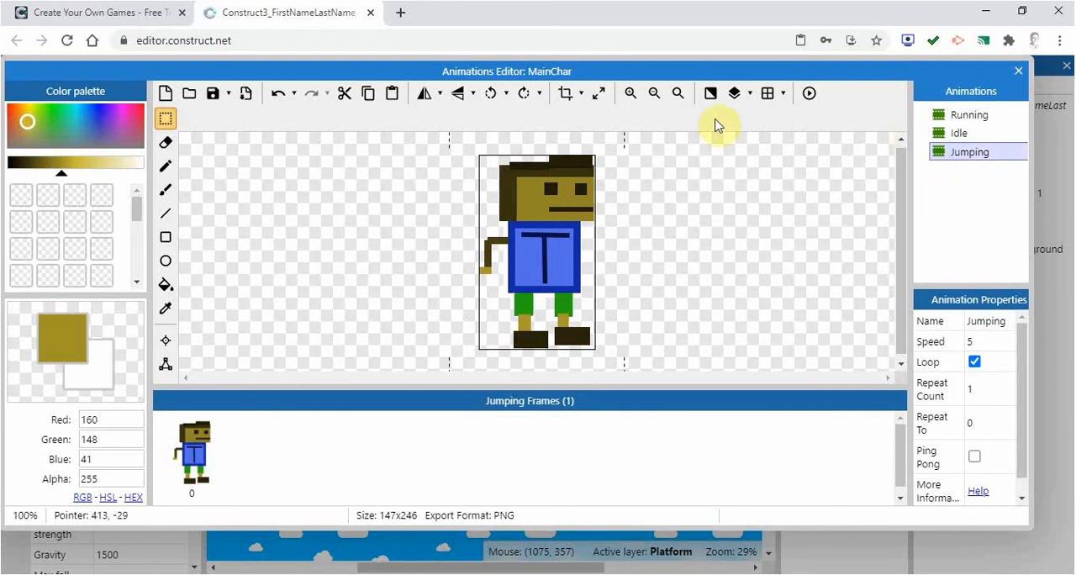
mouse_move(773, 209)
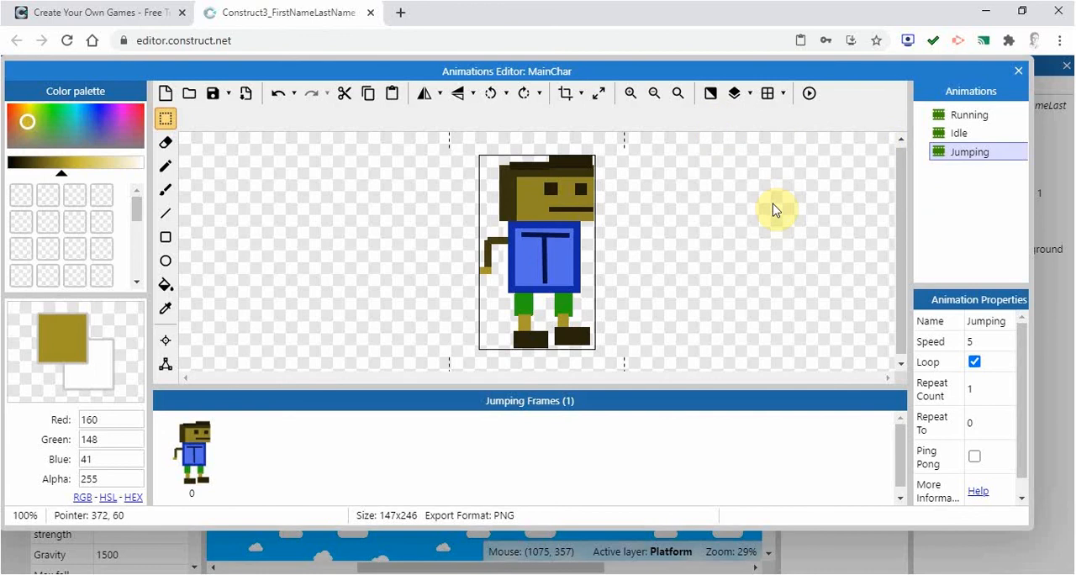
mouse_move(775, 214)
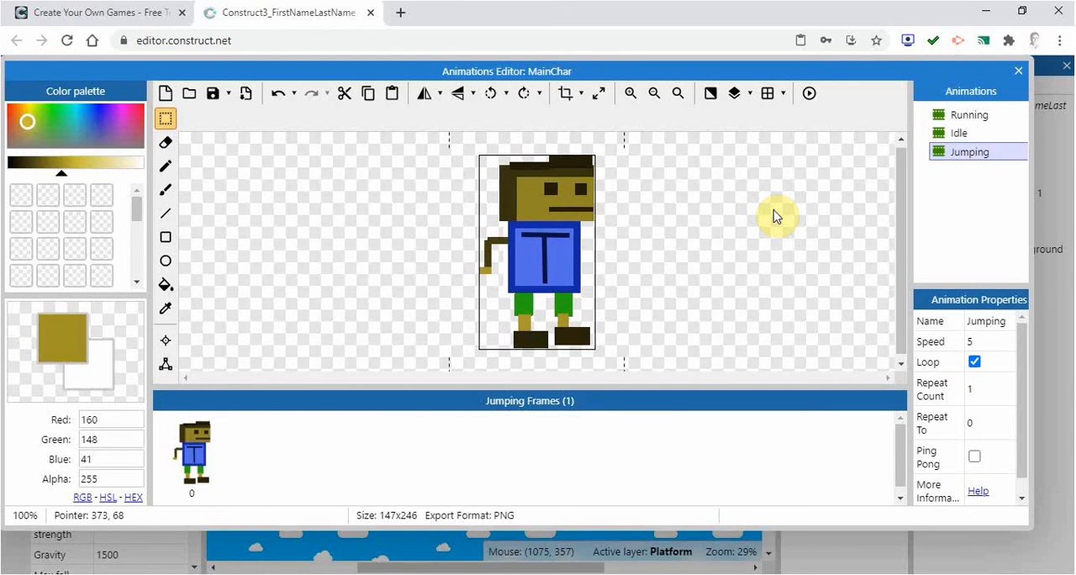
mouse_move(780, 228)
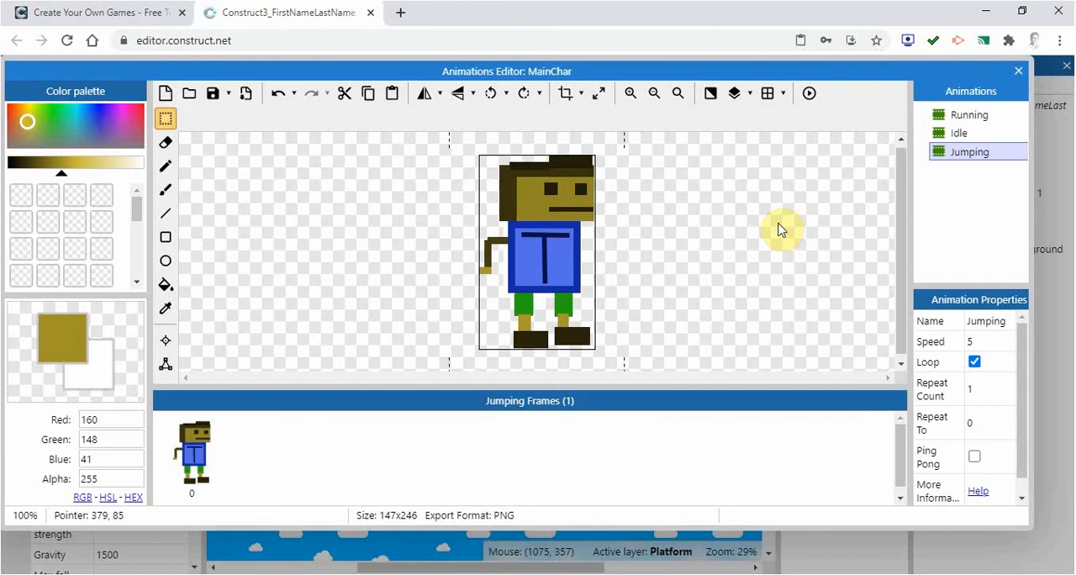
mouse_move(787, 115)
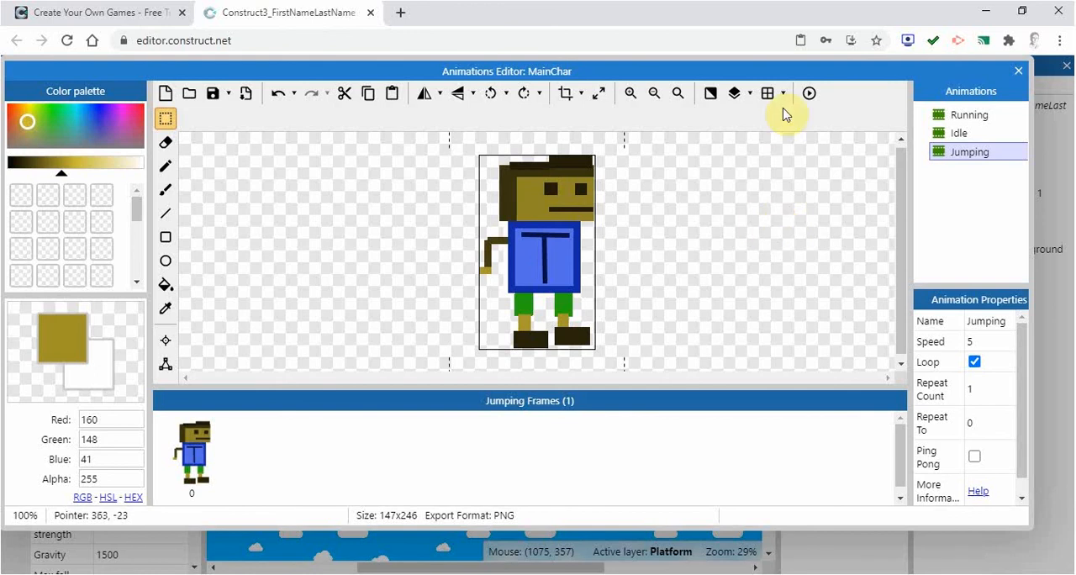
mouse_move(809, 94)
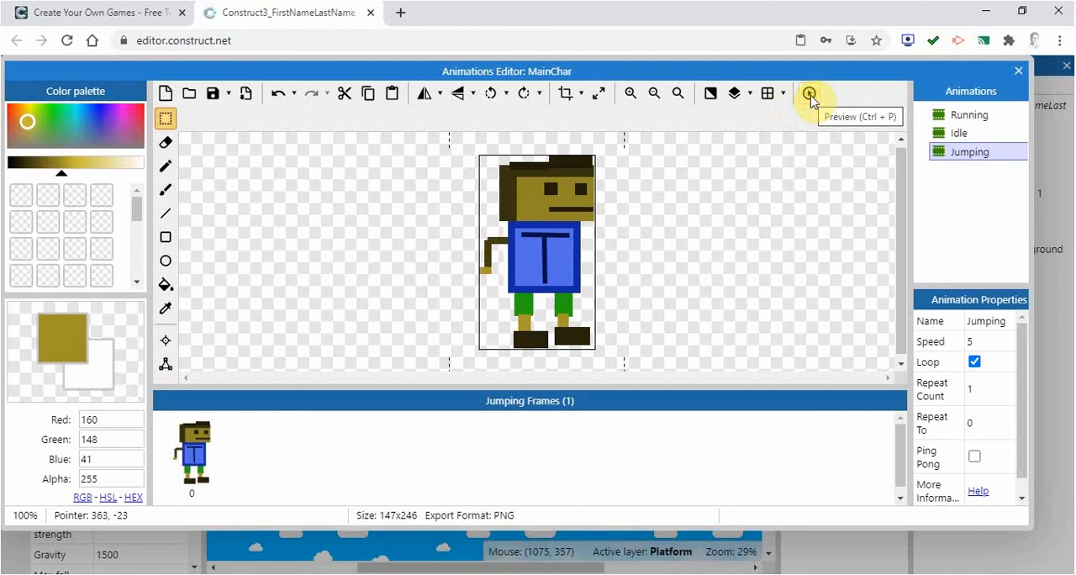